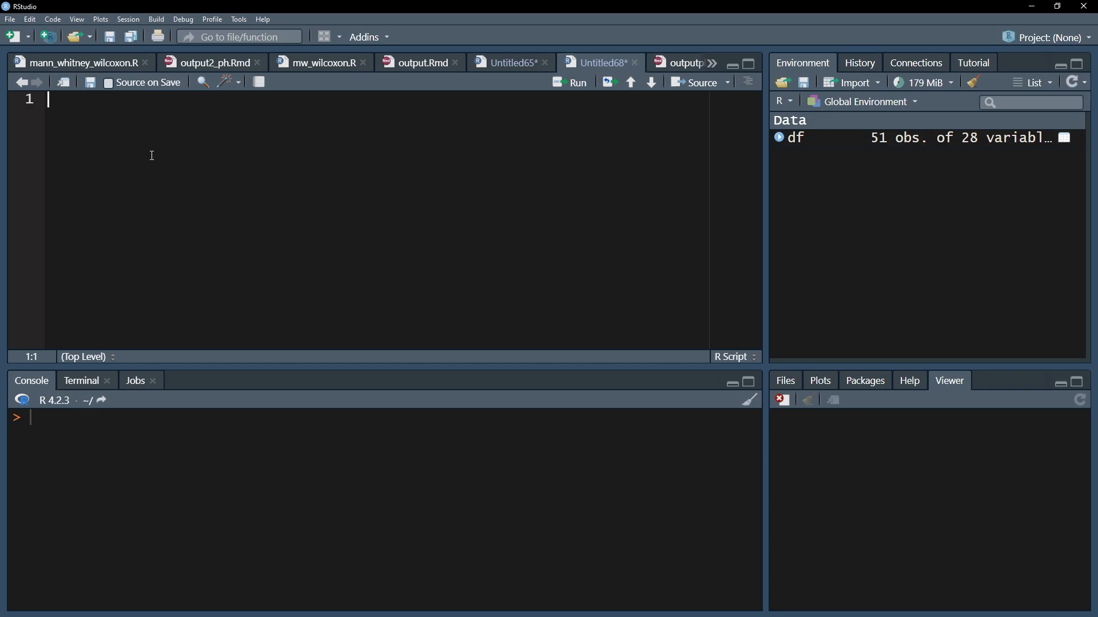
# Fit the model m <- lm(income~degree, data = df) on line 1 and run it.
pyautogui.write('m <-')
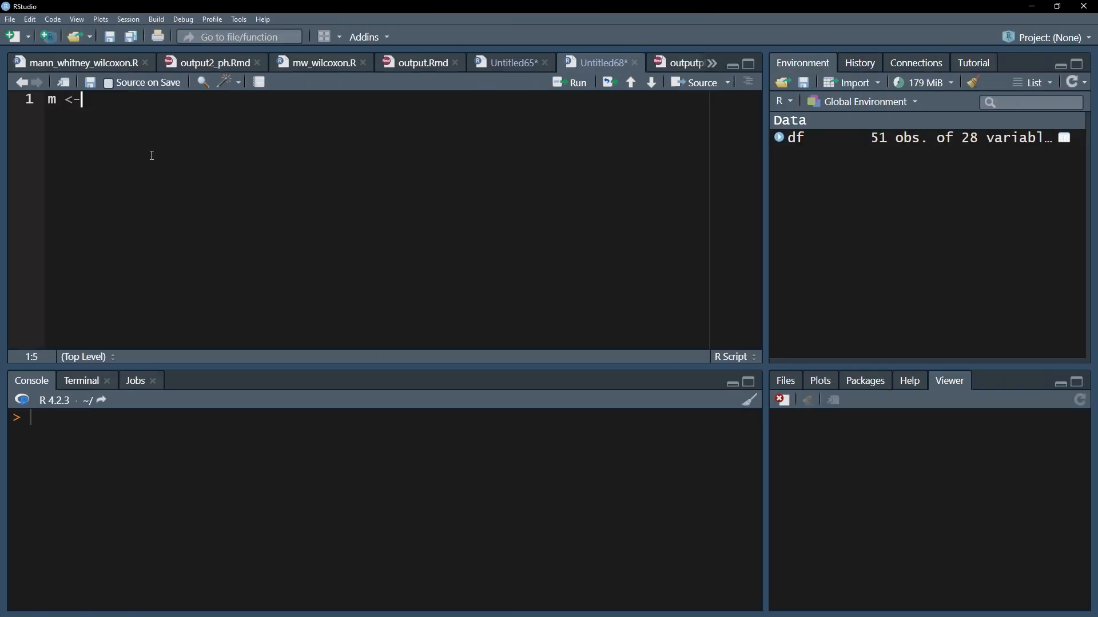
pyautogui.write('lm(')
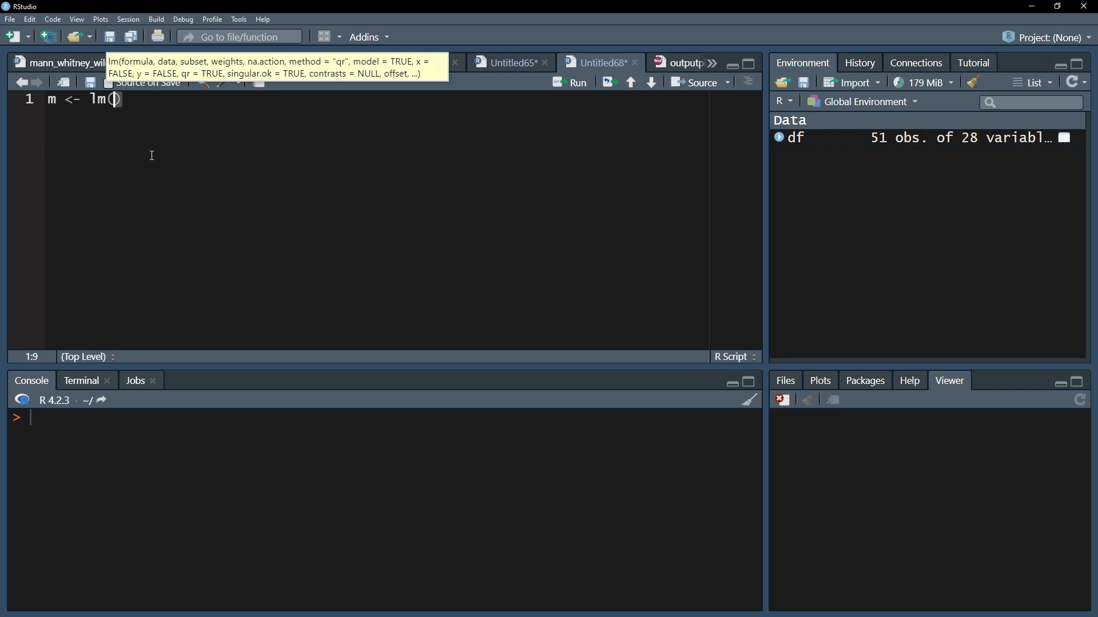
pyautogui.write('income~')
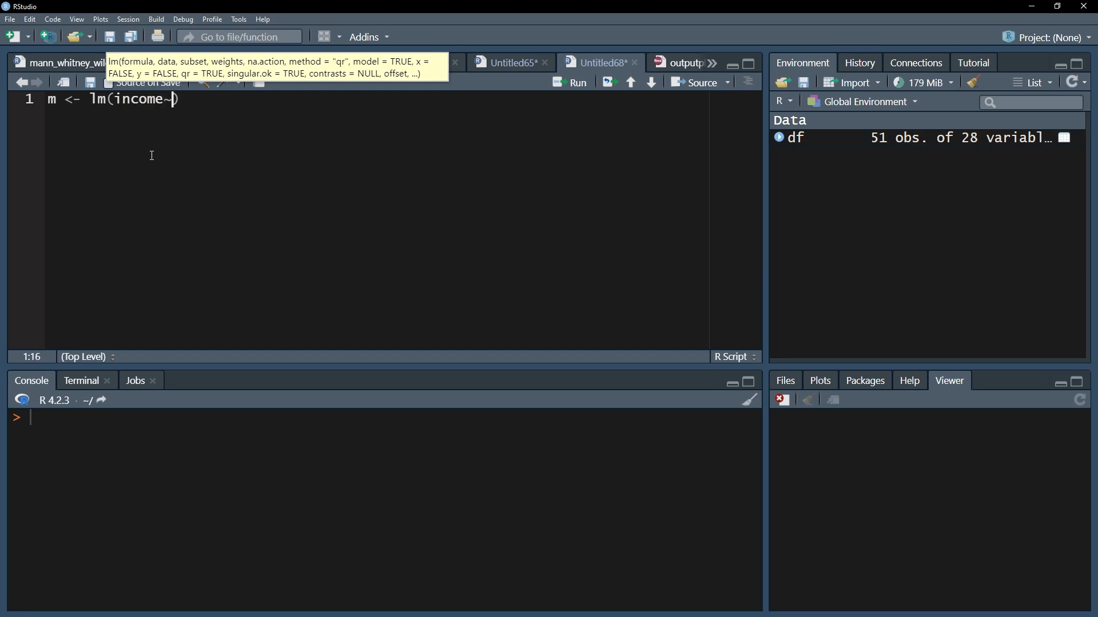
pyautogui.write('degr')
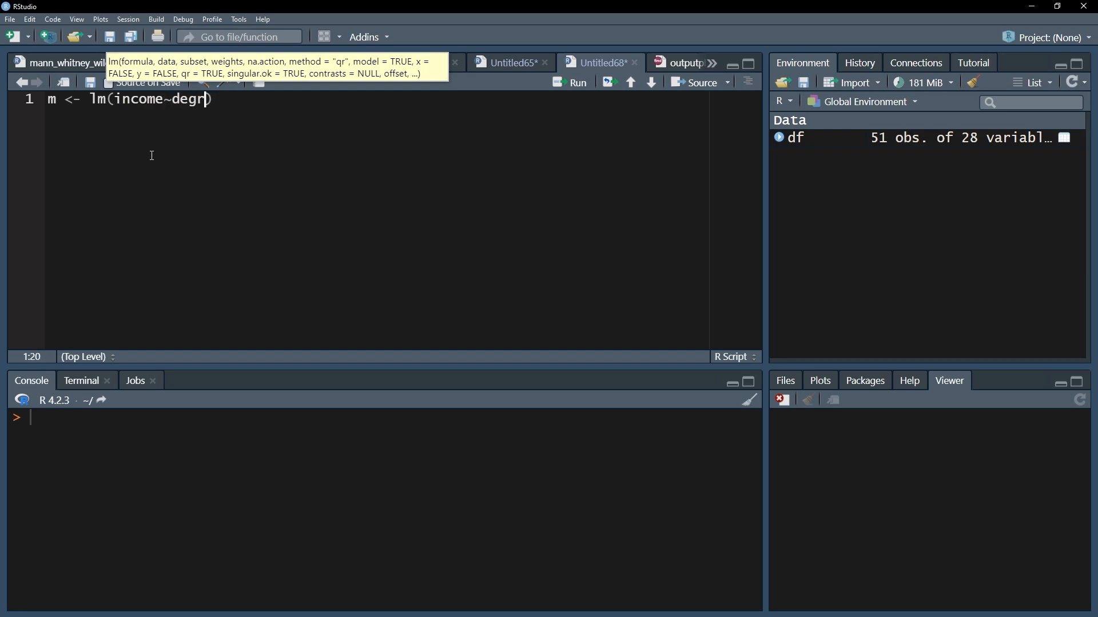
pyautogui.write('ee, data = df')
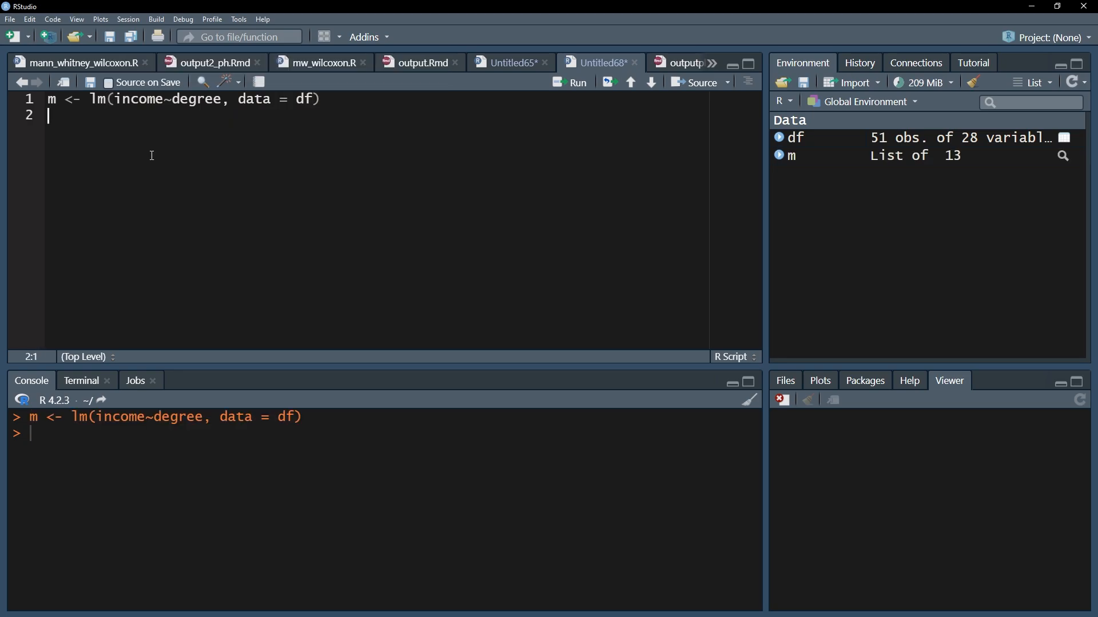
# Load ggpubr, draw ggqqplot(residuals(m)), and view the Q-Q plot enlarged.
pyautogui.write('library(')
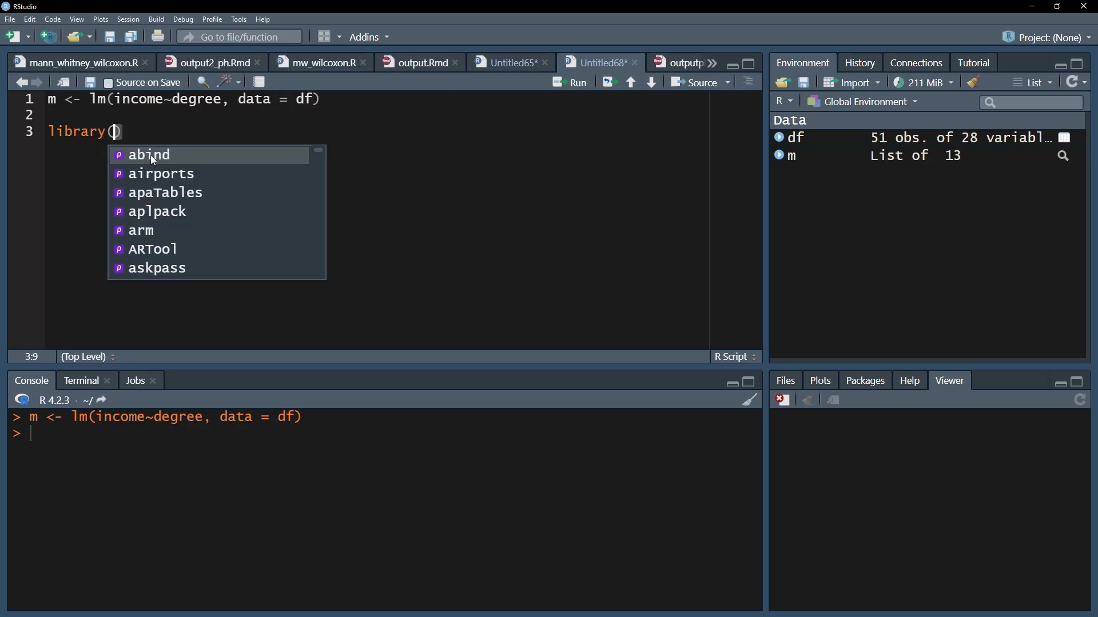
pyautogui.write('ggpubr)')
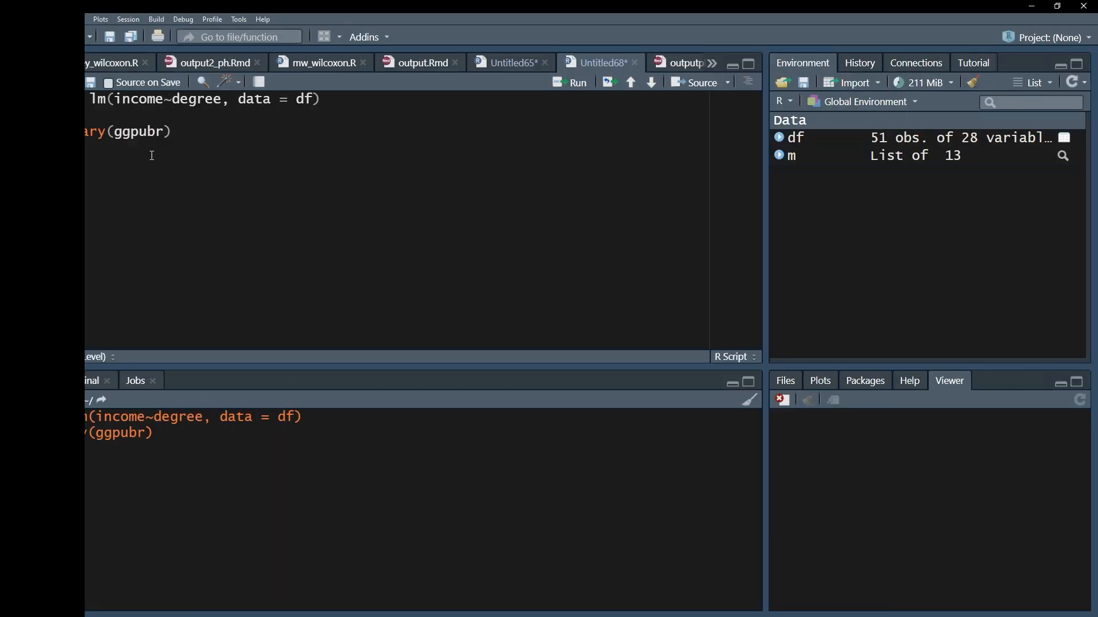
pyautogui.write('ggqqplot(res)')
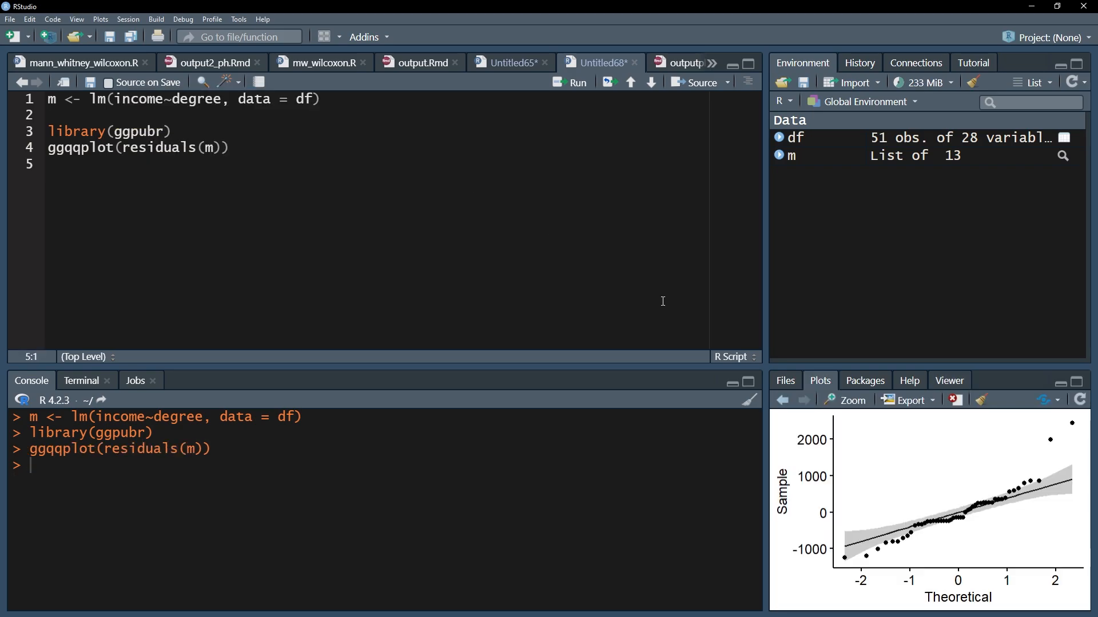
pyautogui.click(851, 400)
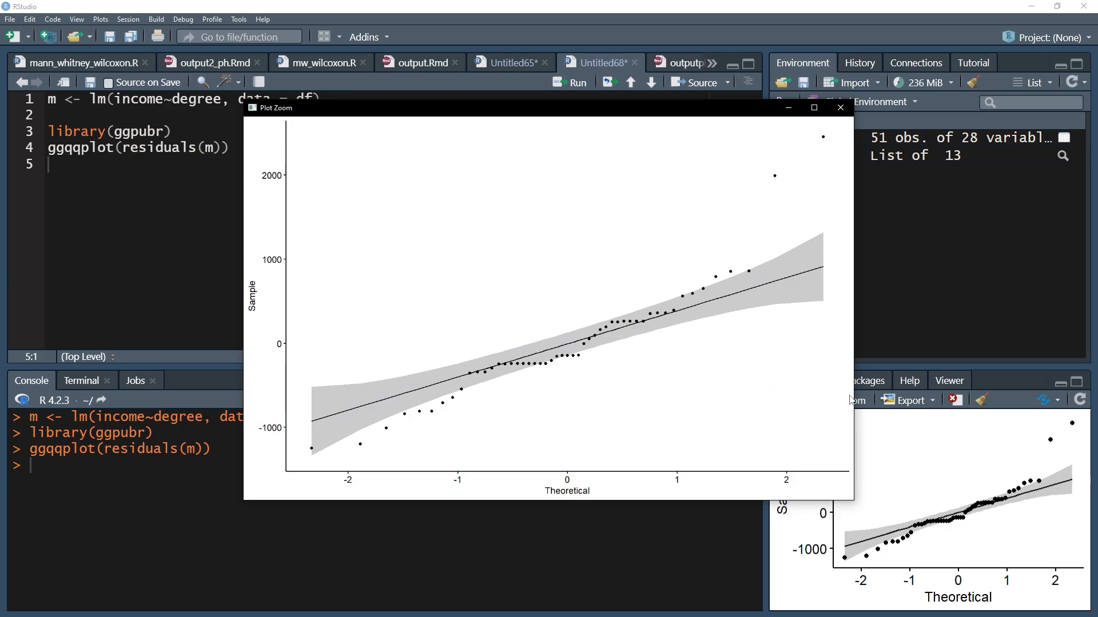